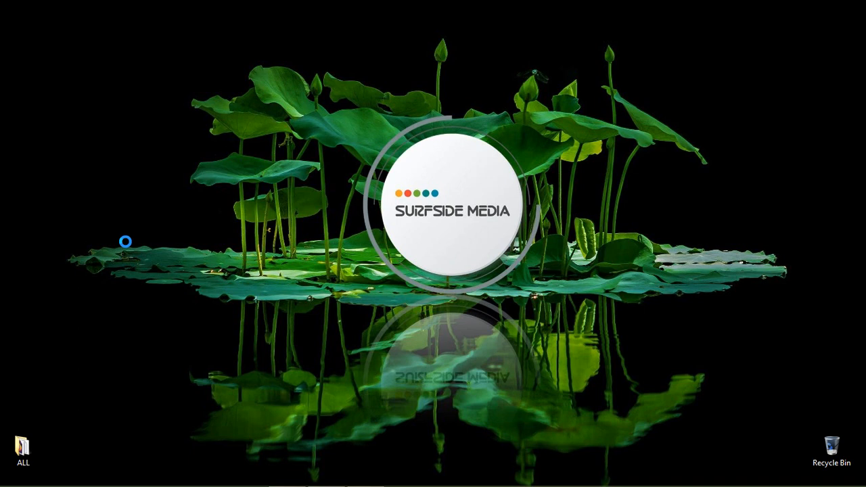
Step: Create a new desktop folder named bootstrap via the New > Folder menu
{"action": "right_click", "coordinate": [129, 243]}
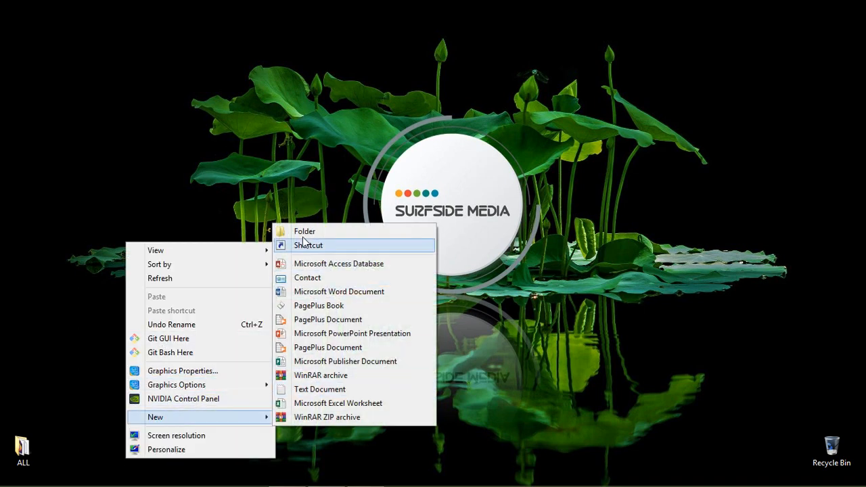
{"action": "left_click", "coordinate": [303, 232]}
{"action": "type", "text": "bootstrap"}
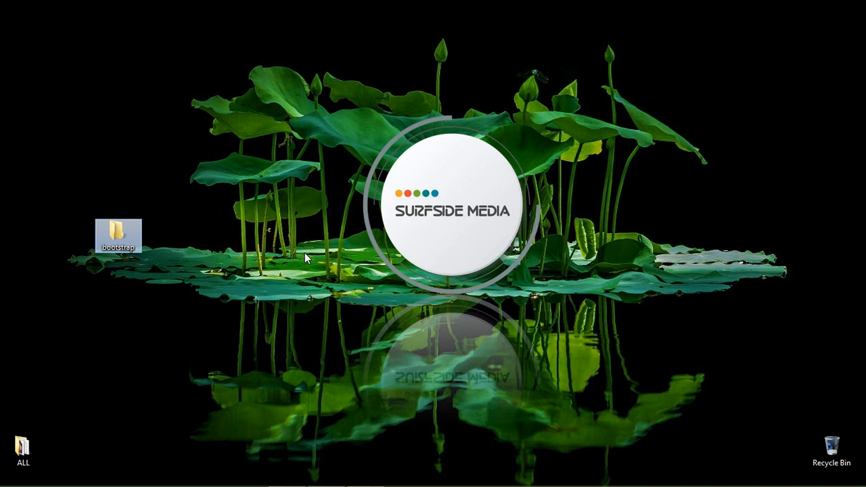
{"action": "key", "text": "alt+tab"}
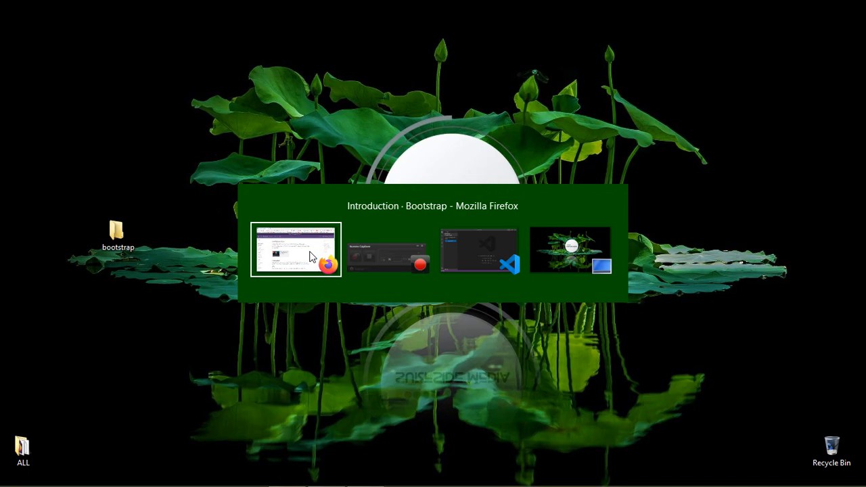
Step: Open the desktop bootstrap folder as the VS Code workspace
{"action": "left_click", "coordinate": [479, 254]}
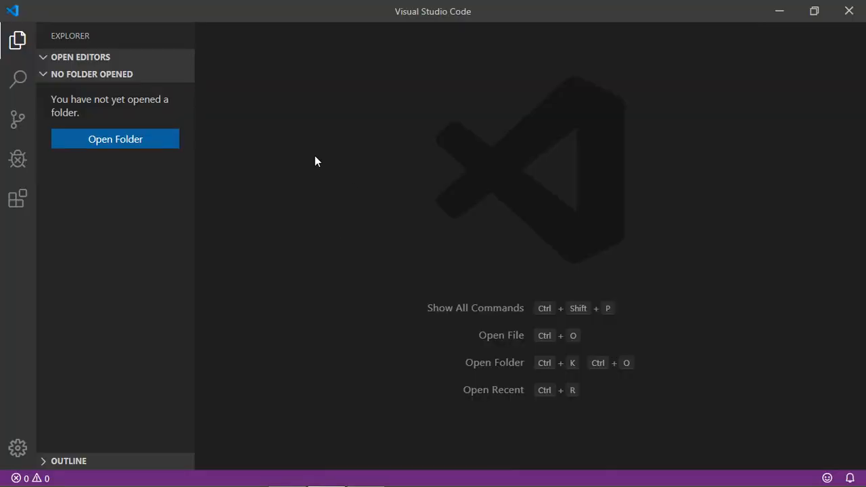
{"action": "left_click", "coordinate": [115, 138]}
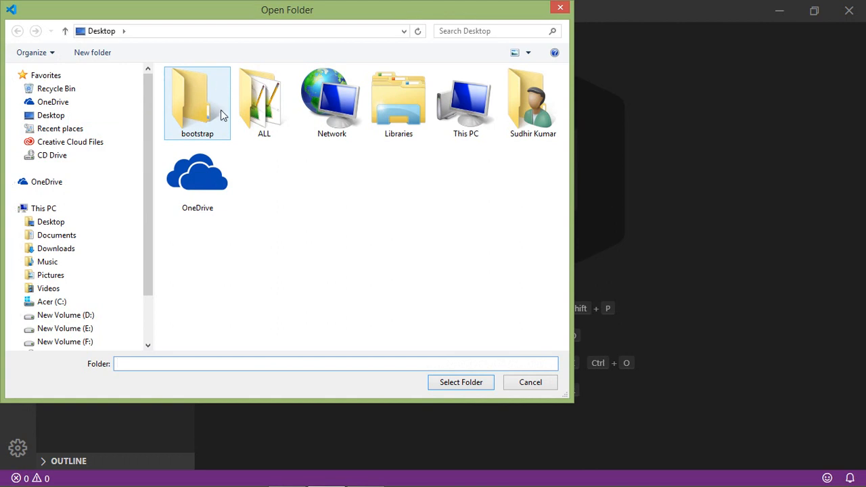
{"action": "mouse_move", "coordinate": [195, 105]}
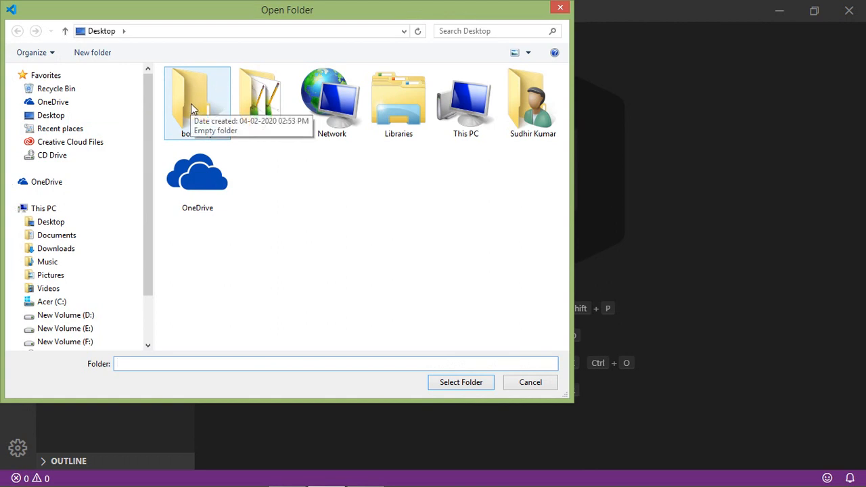
{"action": "left_click", "coordinate": [196, 97]}
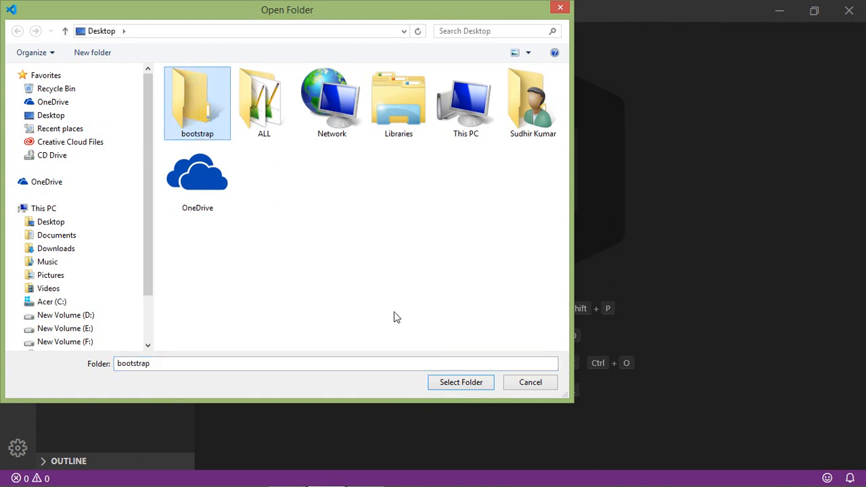
{"action": "left_click", "coordinate": [531, 381]}
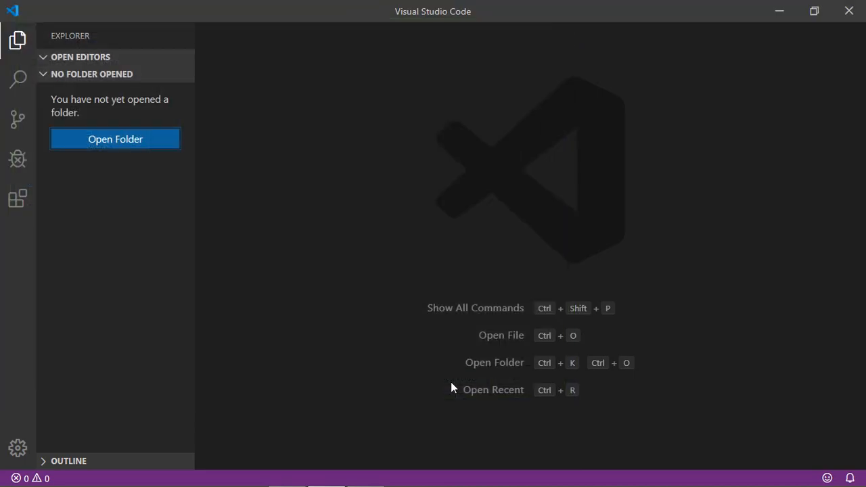
{"action": "left_click", "coordinate": [115, 138]}
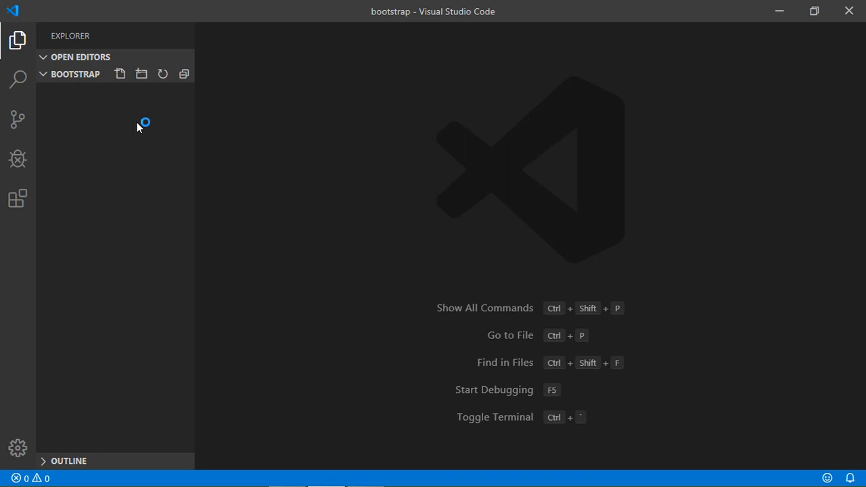
{"action": "mouse_move", "coordinate": [127, 99]}
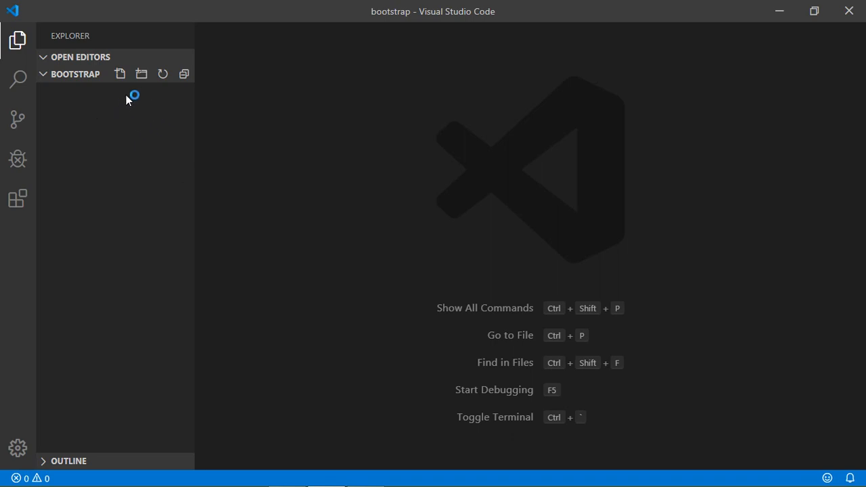
{"action": "mouse_move", "coordinate": [120, 73]}
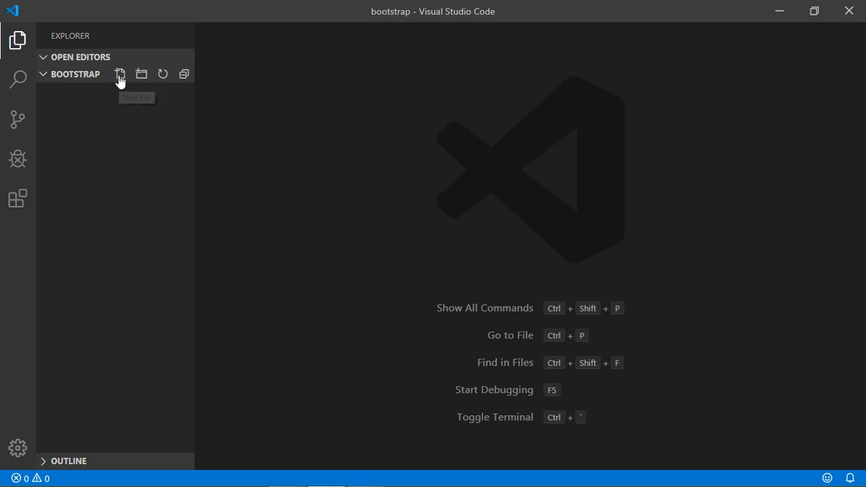
Step: Create a new file index.html in the bootstrap folder
{"action": "left_click", "coordinate": [121, 73]}
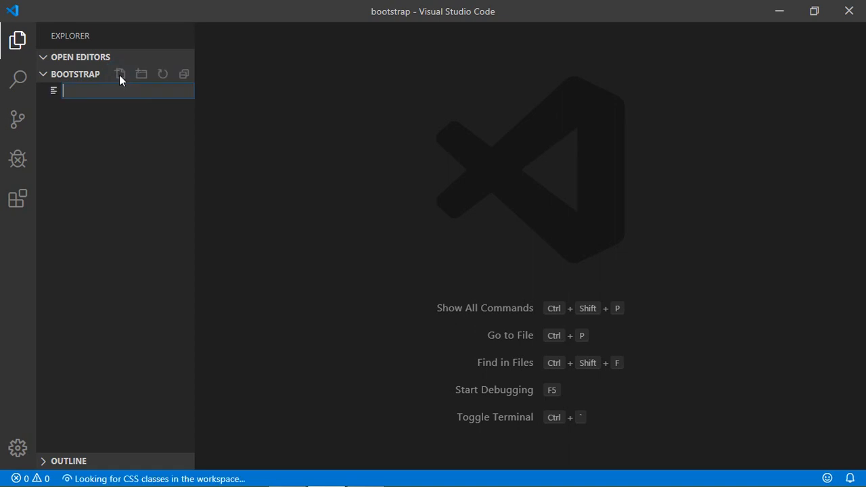
{"action": "type", "text": "index."}
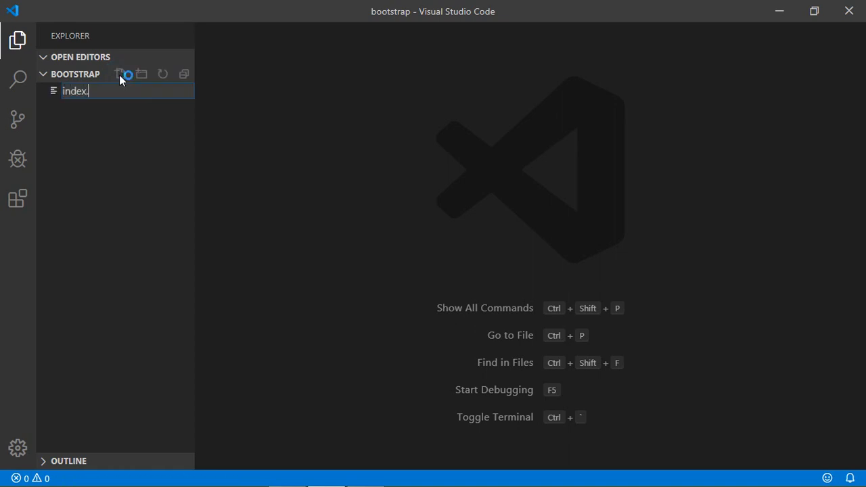
{"action": "type", "text": "html"}
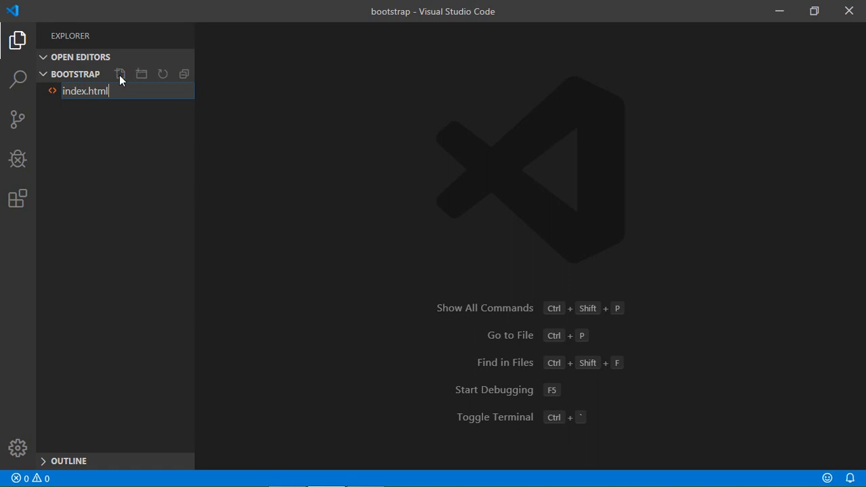
{"action": "key", "text": "Enter"}
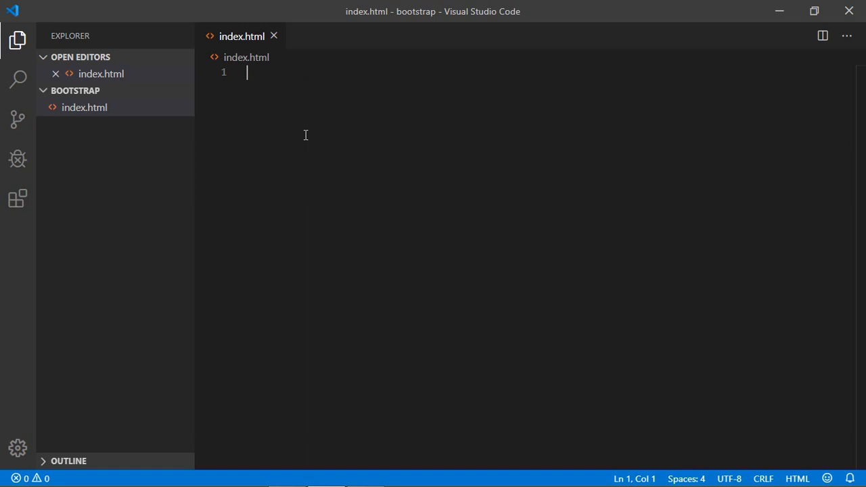
{"action": "mouse_move", "coordinate": [329, 134]}
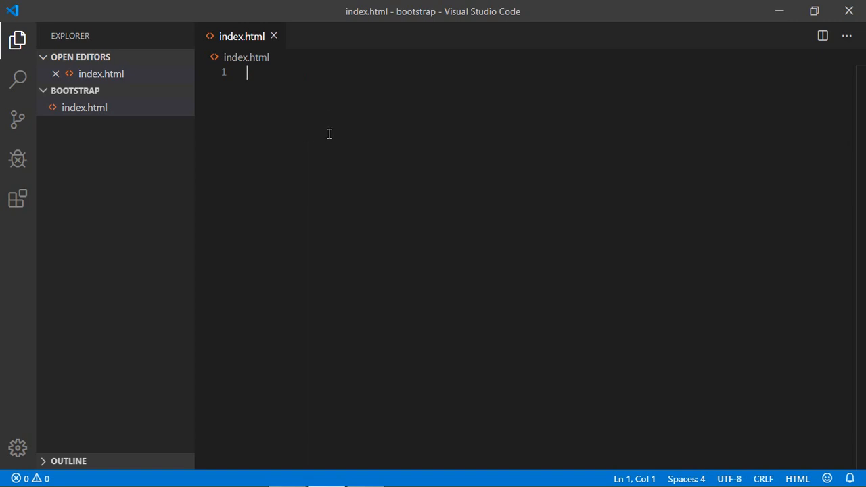
Step: Expand the ! Emmet abbreviation into the HTML5 boilerplate in index.html
{"action": "type", "text": "!"}
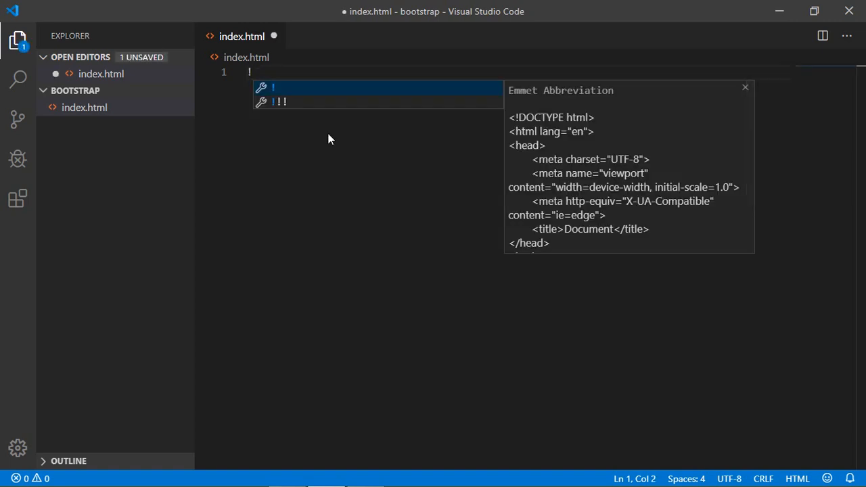
{"action": "key", "text": "Tab"}
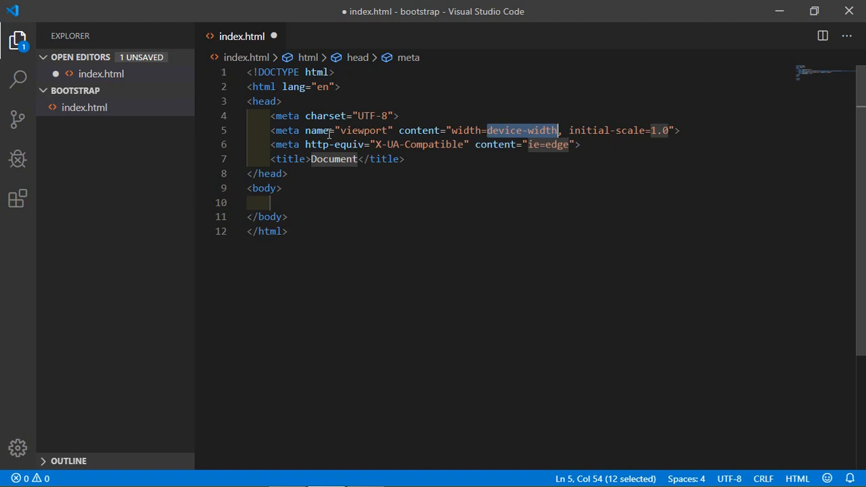
{"action": "key", "text": "alt+tab"}
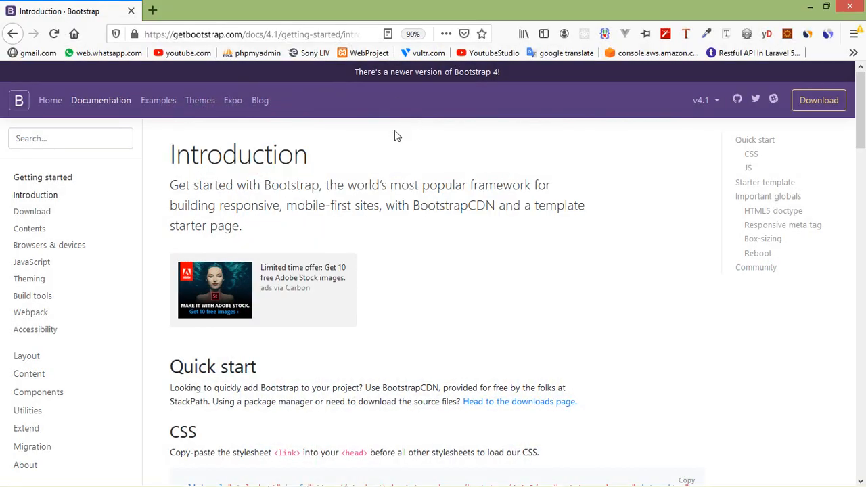
{"action": "mouse_move", "coordinate": [399, 157]}
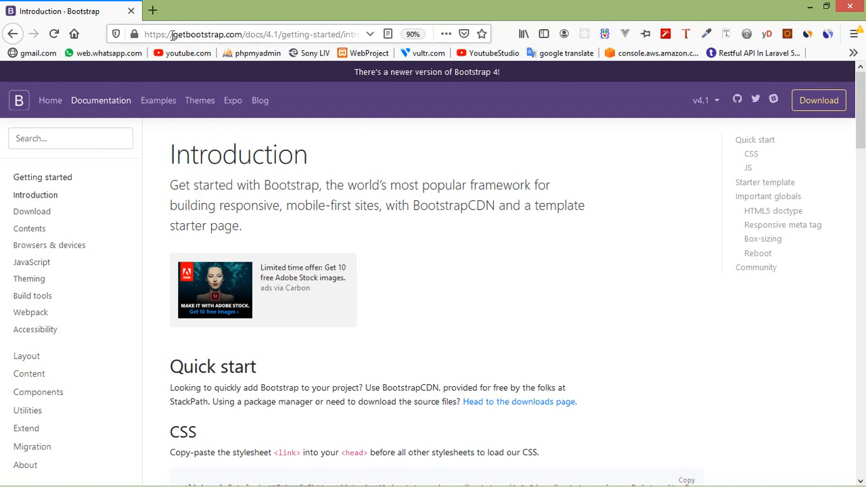
Step: Copy the Bootstrap CDN CSS link from the Quick start section on getbootstrap.com
{"action": "double_click", "coordinate": [202, 35]}
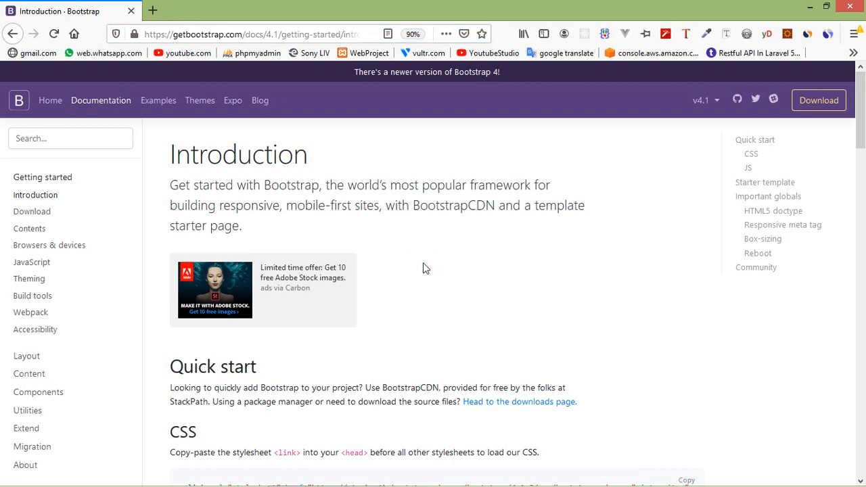
{"action": "mouse_move", "coordinate": [130, 284]}
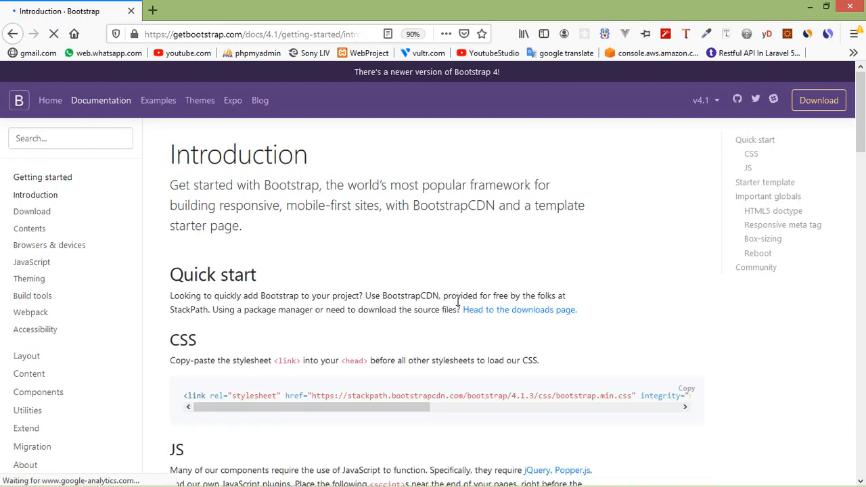
{"action": "scroll", "scroll_direction": "down", "scroll_amount": 3}
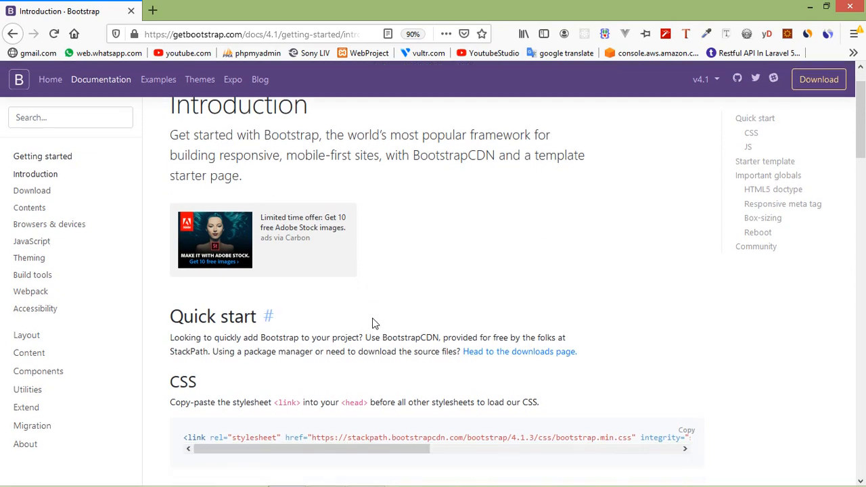
{"action": "scroll", "scroll_direction": "down", "scroll_amount": 3}
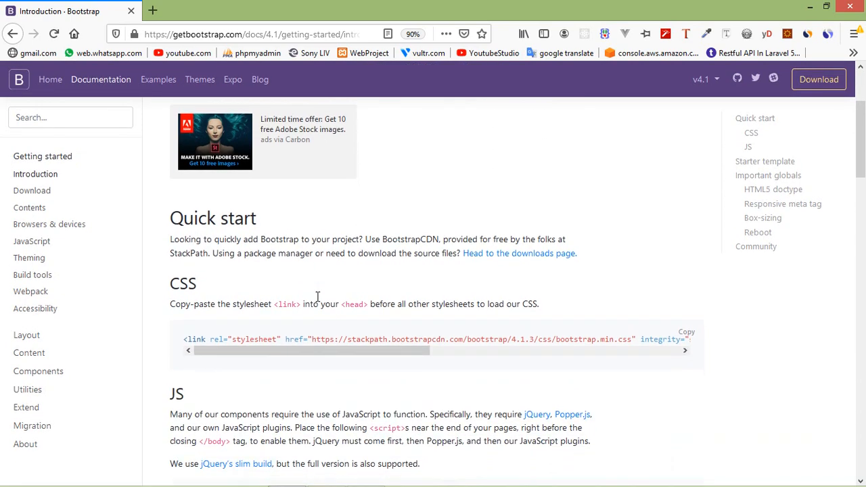
{"action": "scroll", "scroll_direction": "down", "scroll_amount": 3}
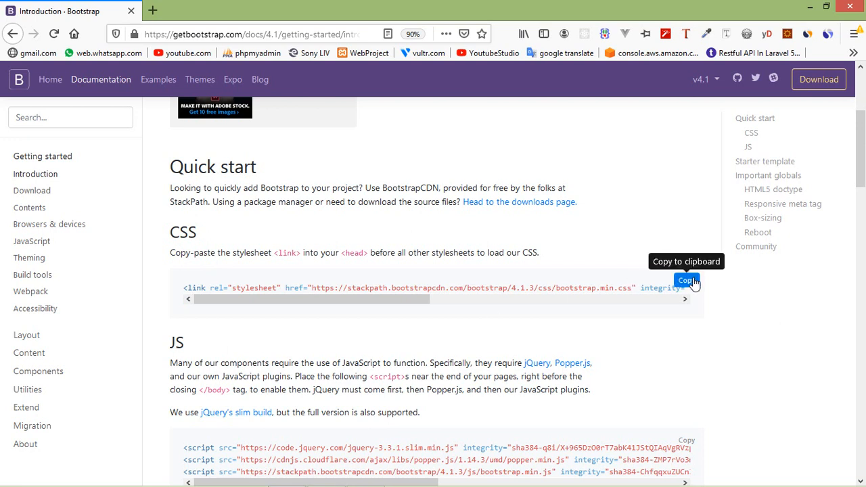
{"action": "left_click", "coordinate": [685, 280]}
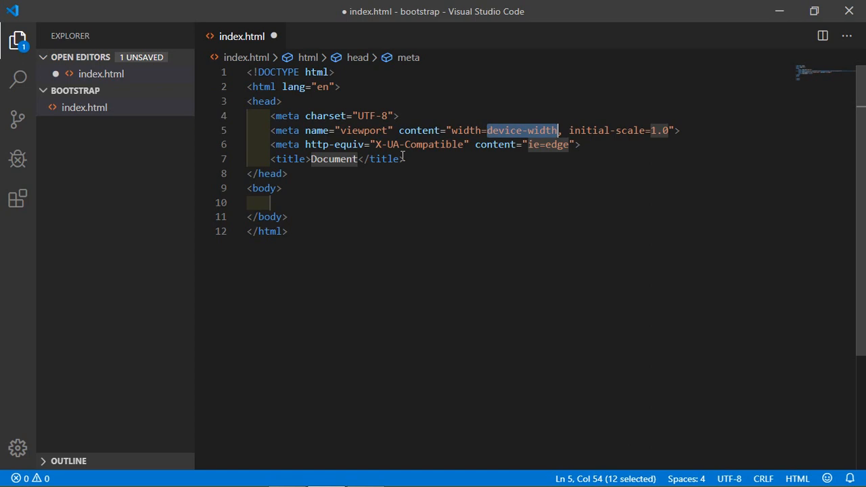
{"action": "mouse_move", "coordinate": [429, 159]}
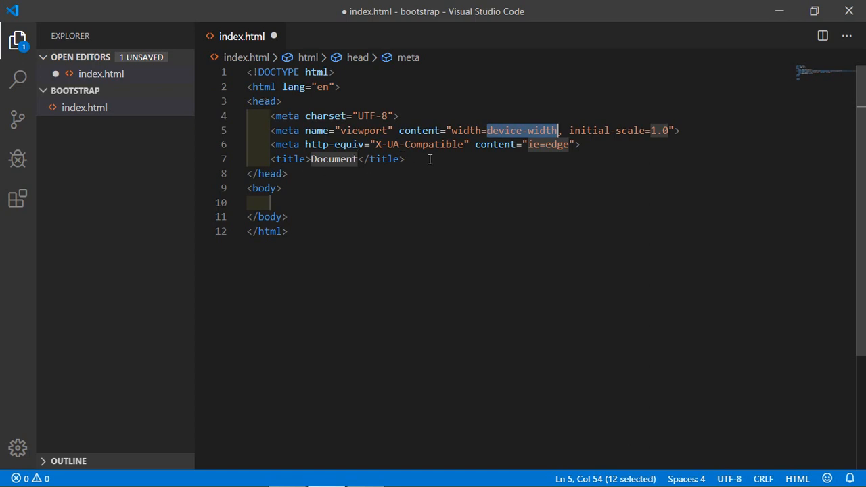
{"action": "left_click", "coordinate": [424, 159]}
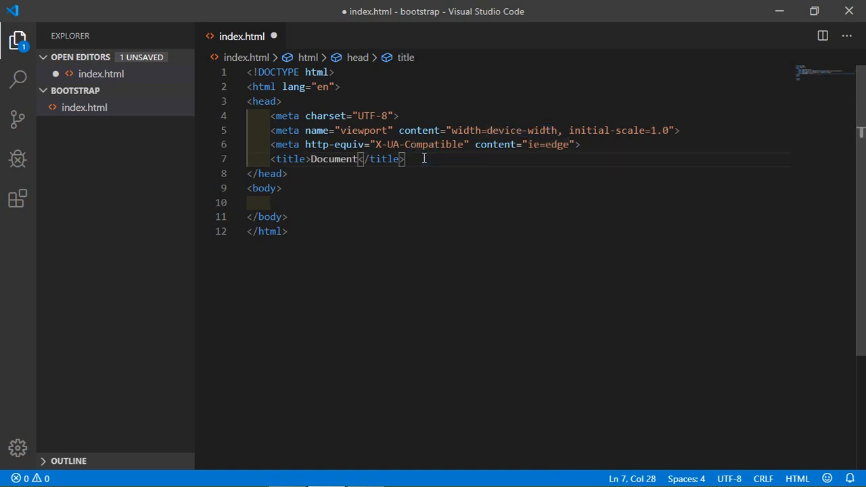
{"action": "key", "text": "Enter"}
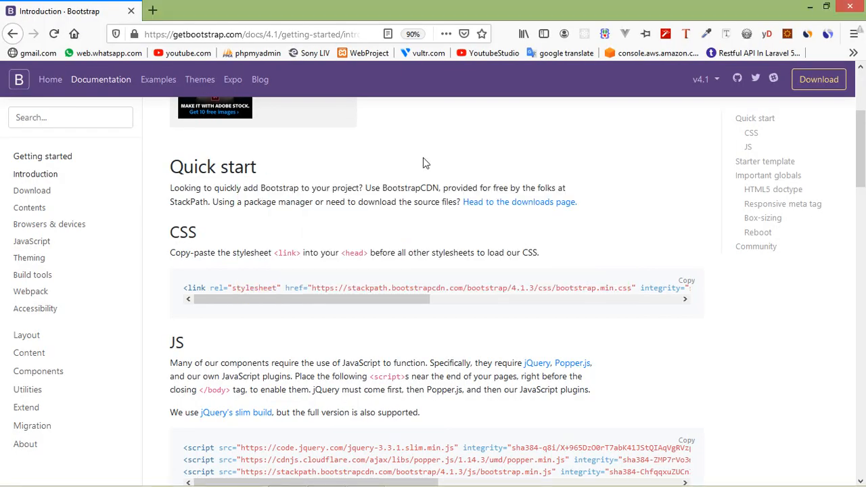
Step: Add a blank line under the opening body tag above the script tags and save index.html
{"action": "left_click", "coordinate": [459, 330]}
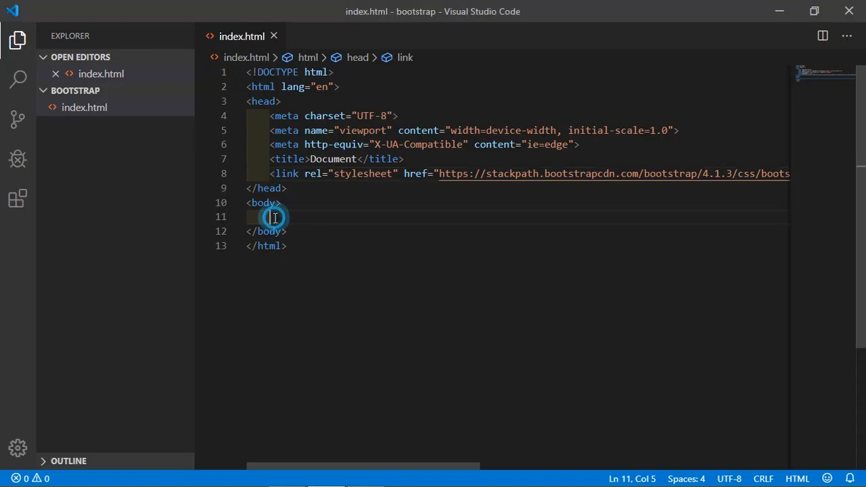
{"action": "left_click", "coordinate": [273, 216]}
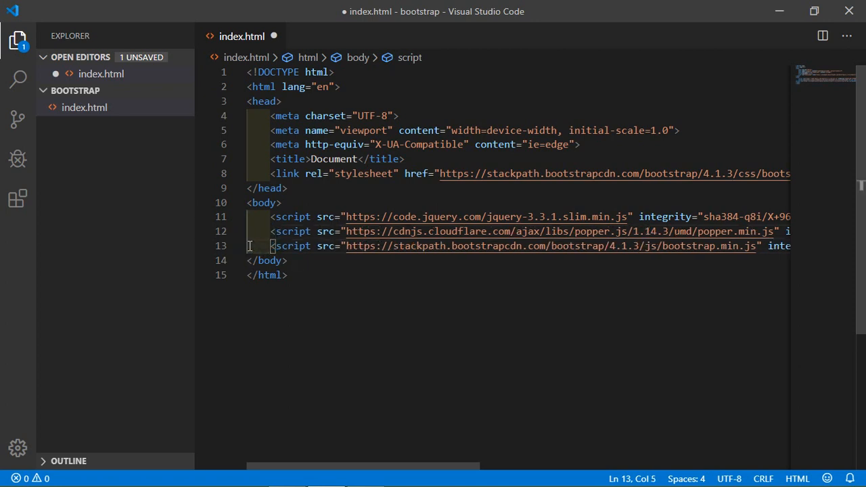
{"action": "left_click", "coordinate": [281, 203]}
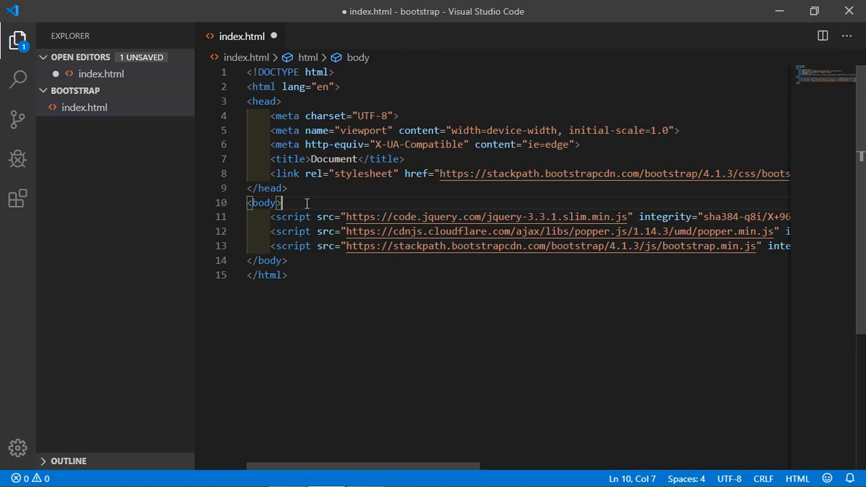
{"action": "key", "text": "Enter"}
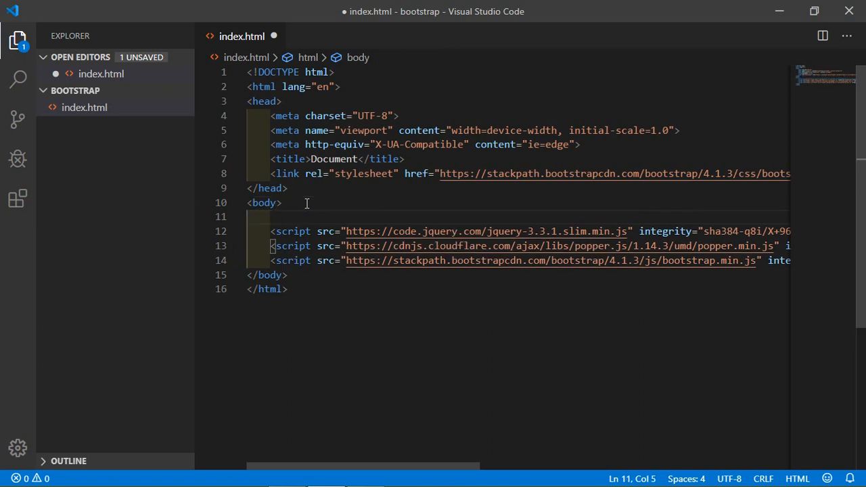
{"action": "key", "text": "ctrl+s"}
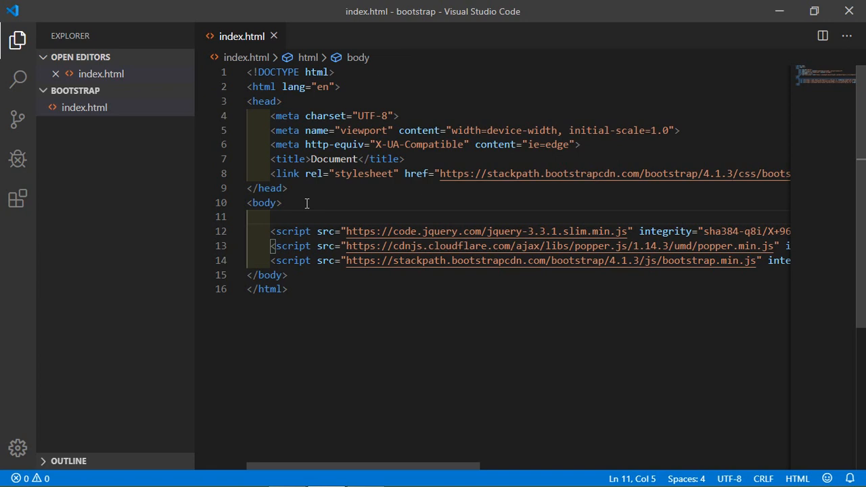
{"action": "key", "text": "Enter"}
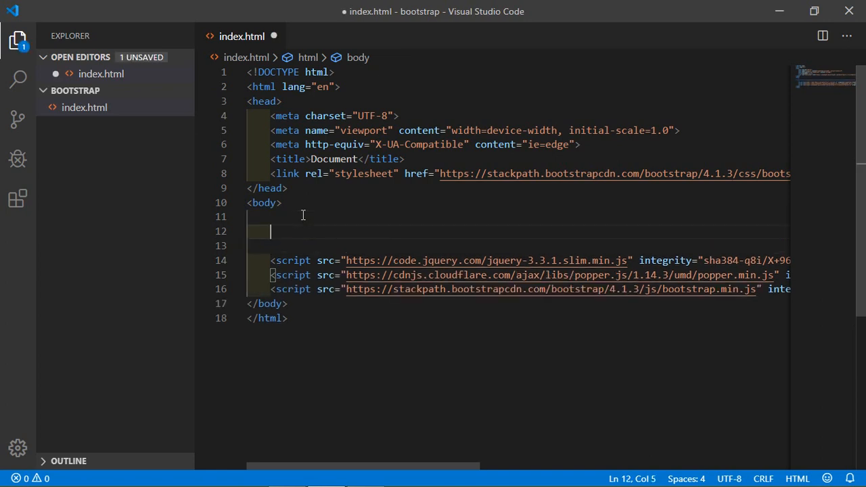
Step: Add <button type="button" name="button1"> labelled Html Normal Button to the body
{"action": "type", "text": "<butt"}
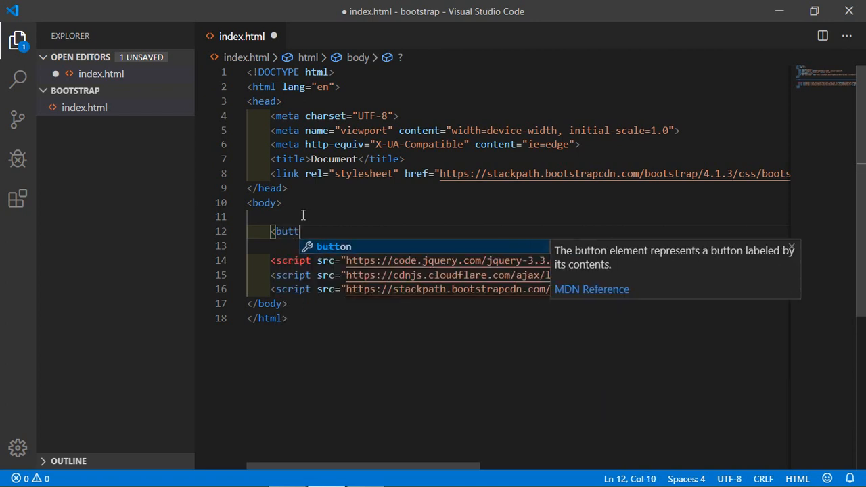
{"action": "type", "text": "on n"}
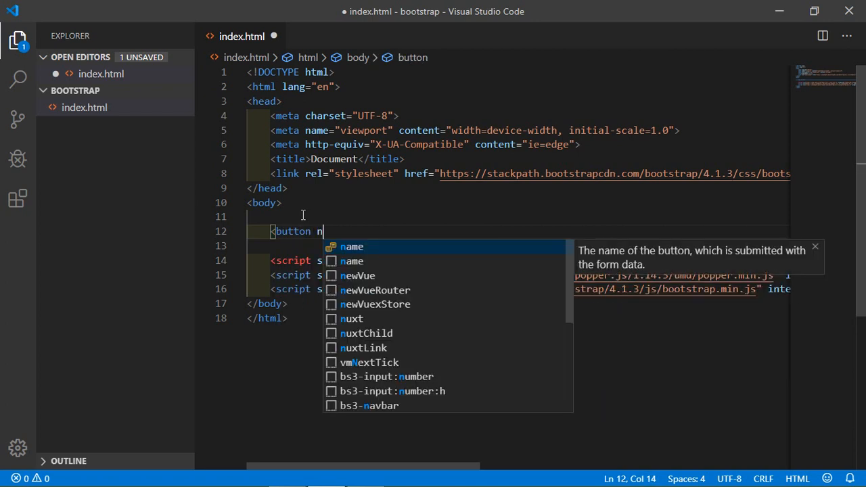
{"action": "type", "text": "type=\"\""}
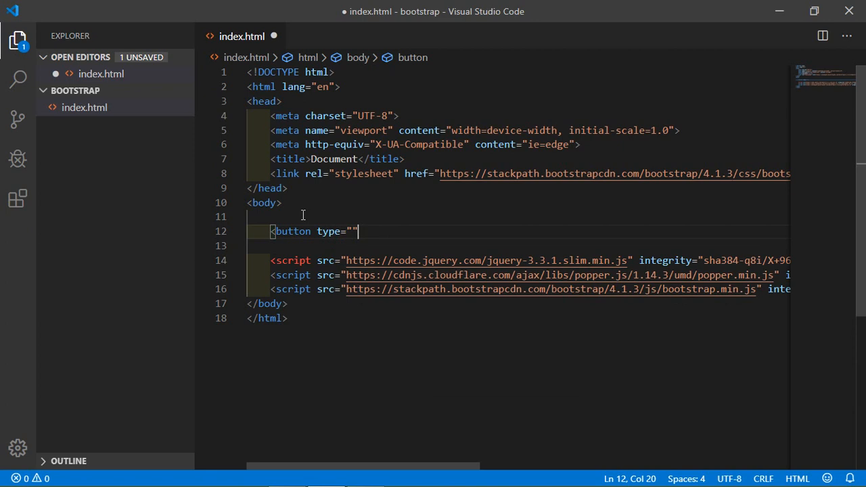
{"action": "type", "text": "button"}
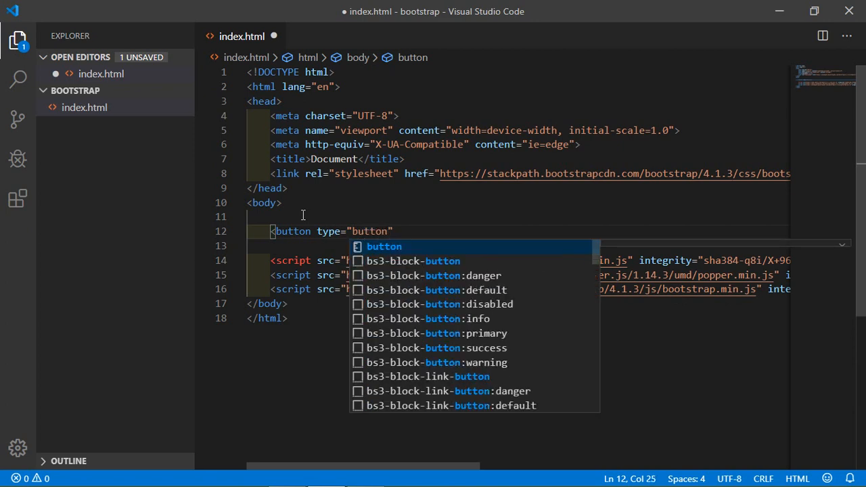
{"action": "type", "text": "name"}
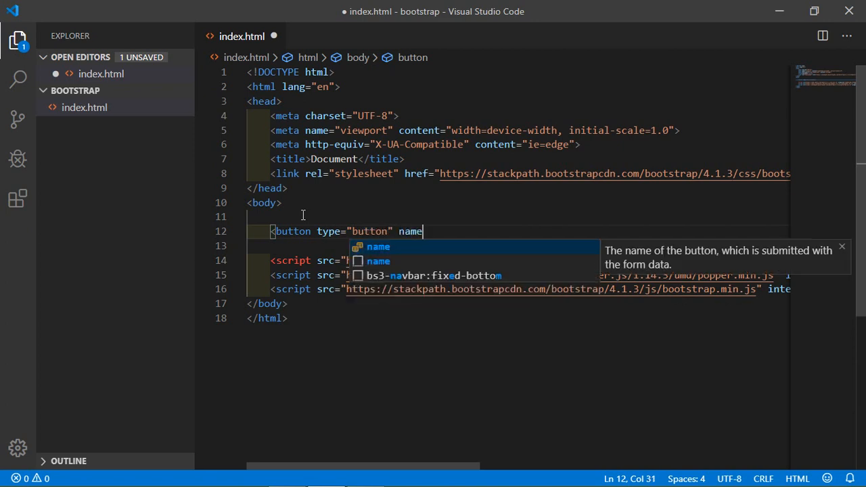
{"action": "type", "text": "=\"button1"}
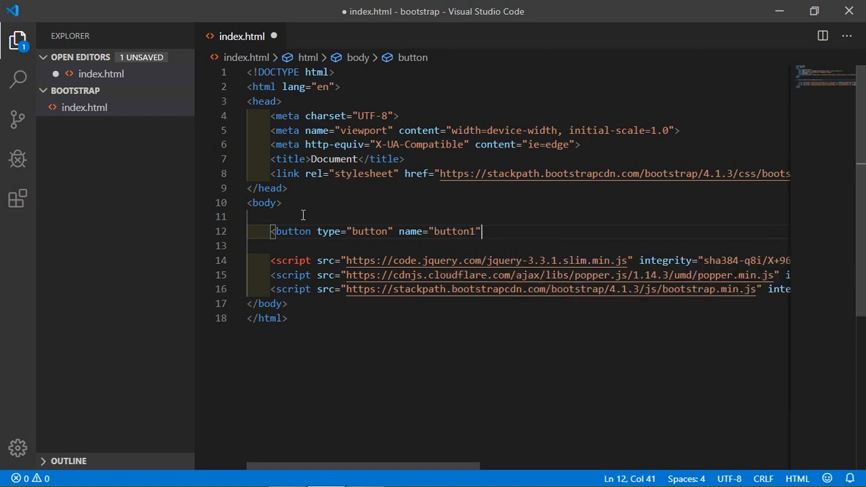
{"action": "type", "text": "></button>"}
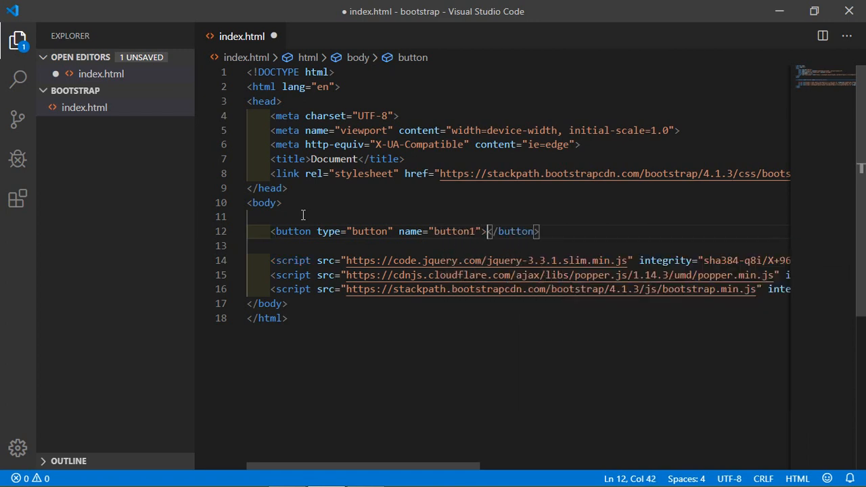
{"action": "type", "text": "H"}
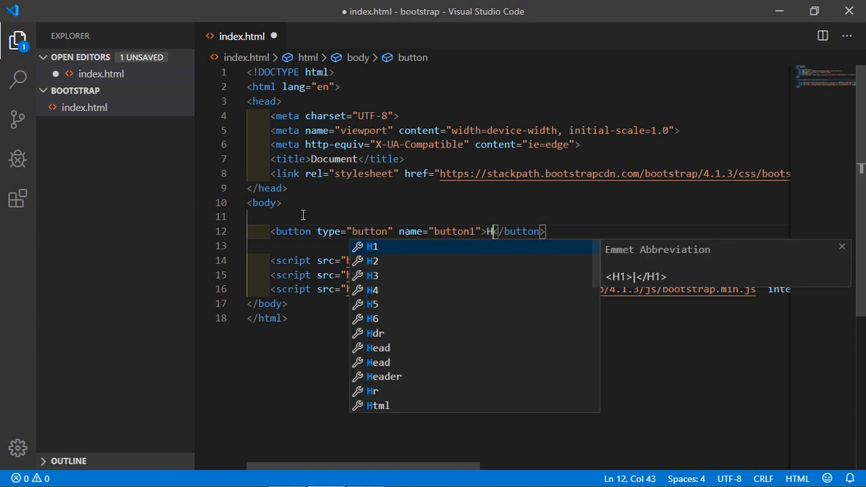
{"action": "type", "text": "tml Normal Button"}
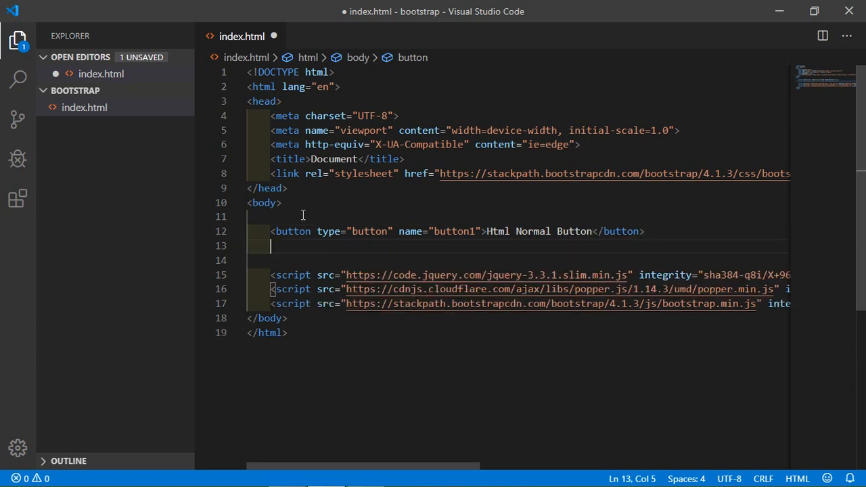
Step: Add button2 with class="btn btn-primary" labelled Bootstrap Button below the first button
{"action": "type", "text": "<"}
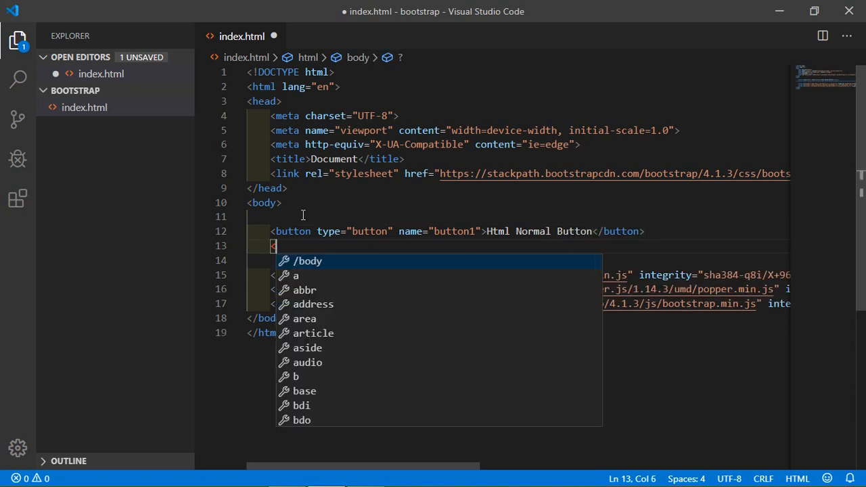
{"action": "type", "text": "button type=\"button\" name"}
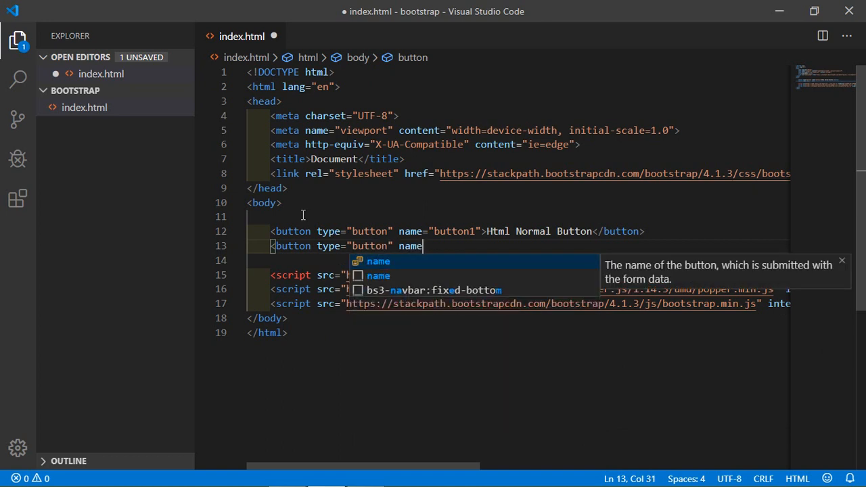
{"action": "type", "text": "=\"b\""}
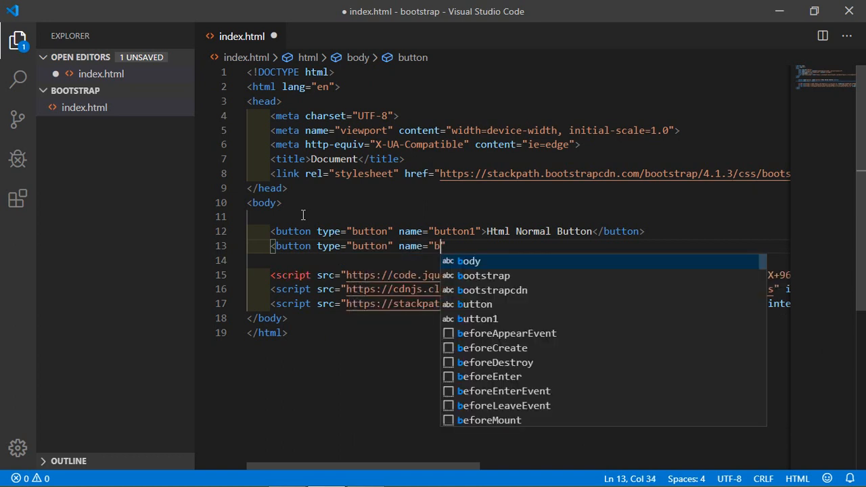
{"action": "type", "text": "utton2"}
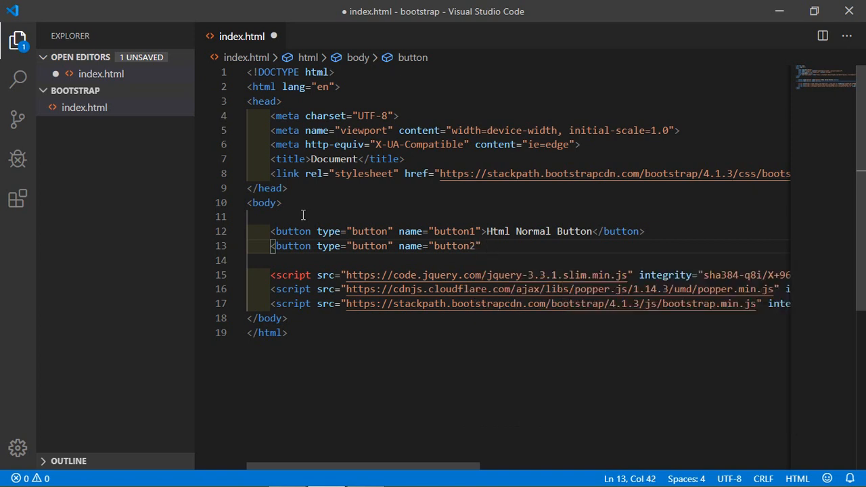
{"action": "type", "text": "cal"}
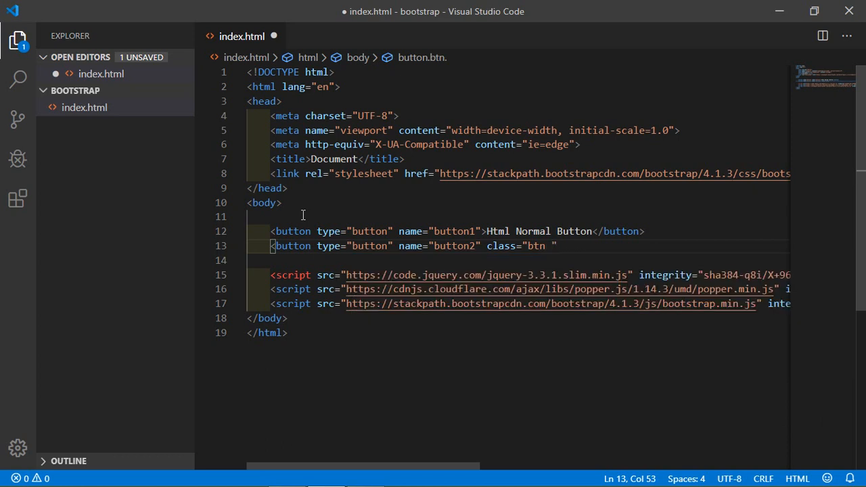
{"action": "type", "text": "btn-primary"}
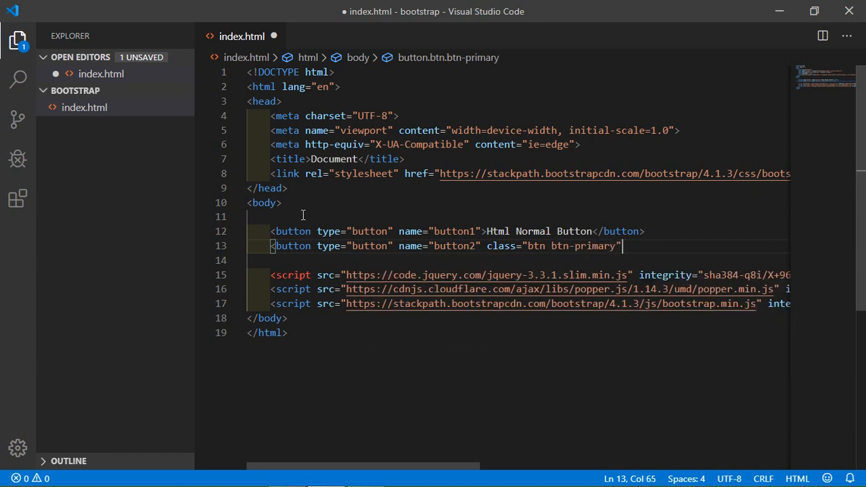
{"action": "type", "text": "></button>"}
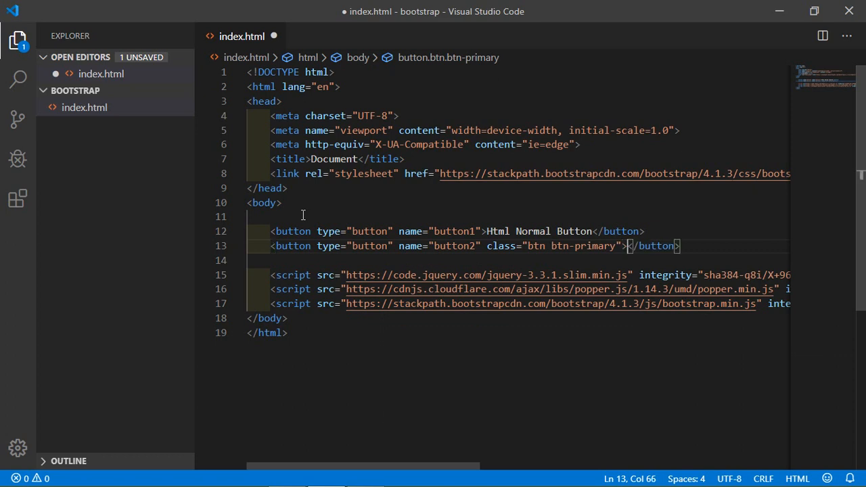
{"action": "type", "text": "Bootstrap Butto"}
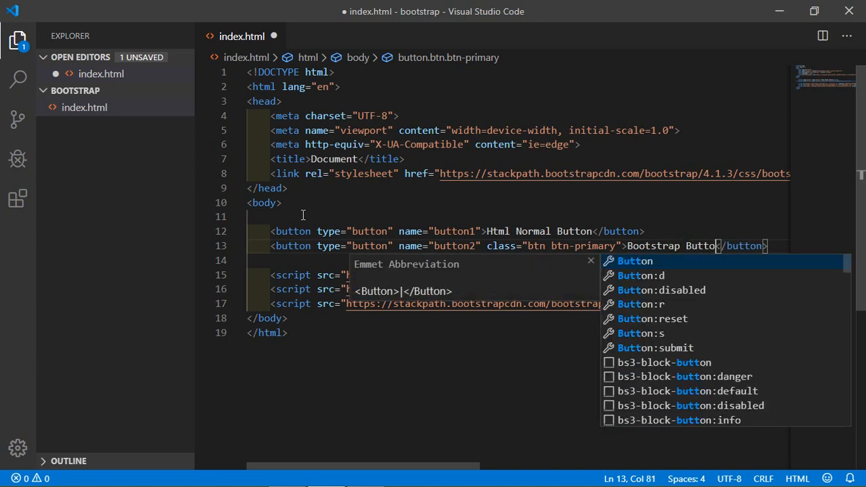
{"action": "key", "text": "Escape"}
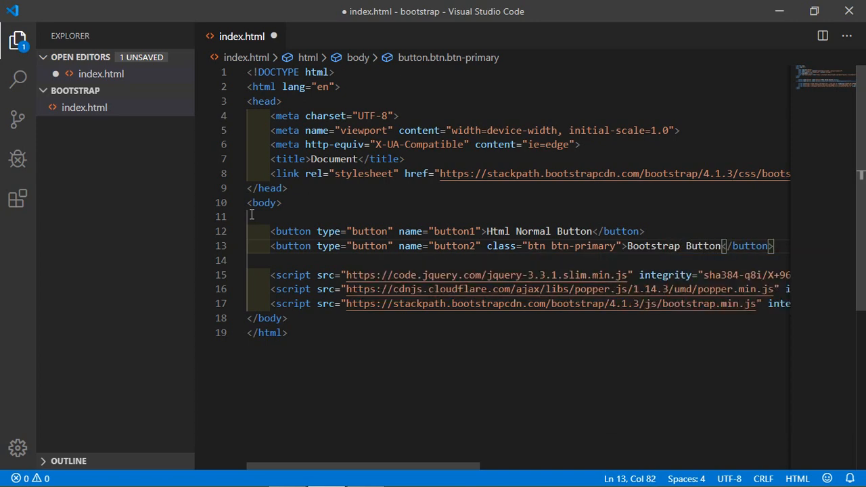
{"action": "mouse_move", "coordinate": [327, 247]}
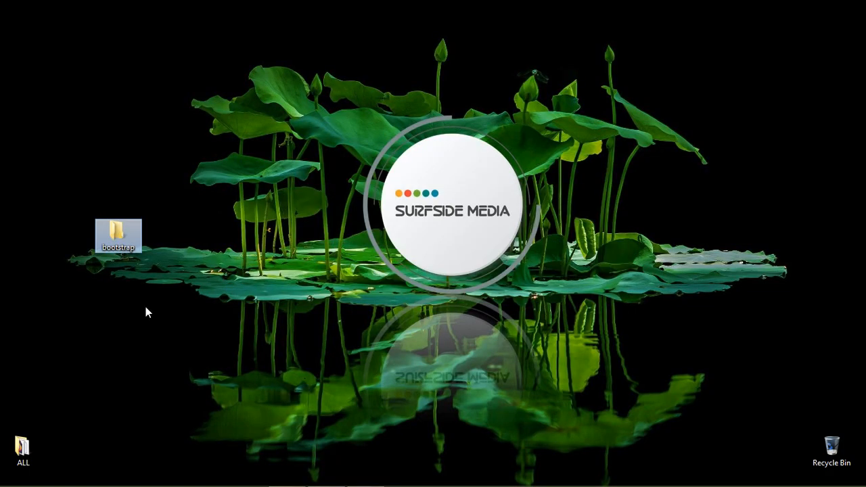
Step: Open the desktop bootstrap folder in File Explorer and select index.html
{"action": "double_click", "coordinate": [119, 233]}
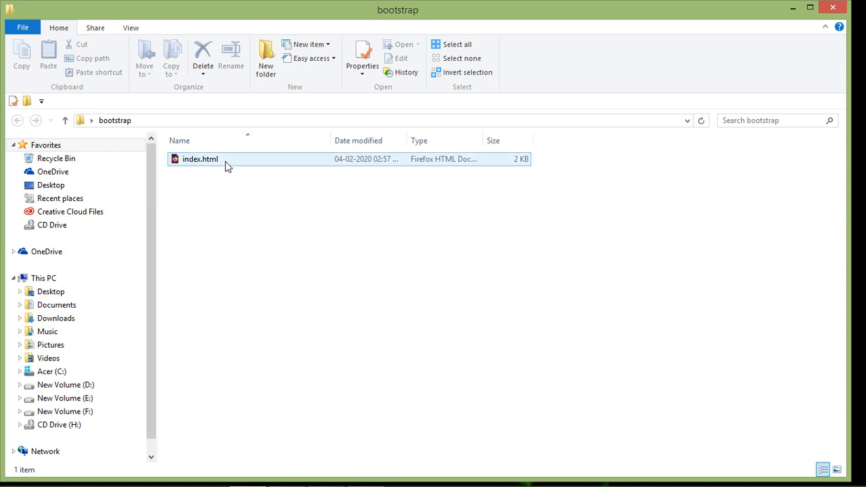
{"action": "left_click", "coordinate": [200, 159]}
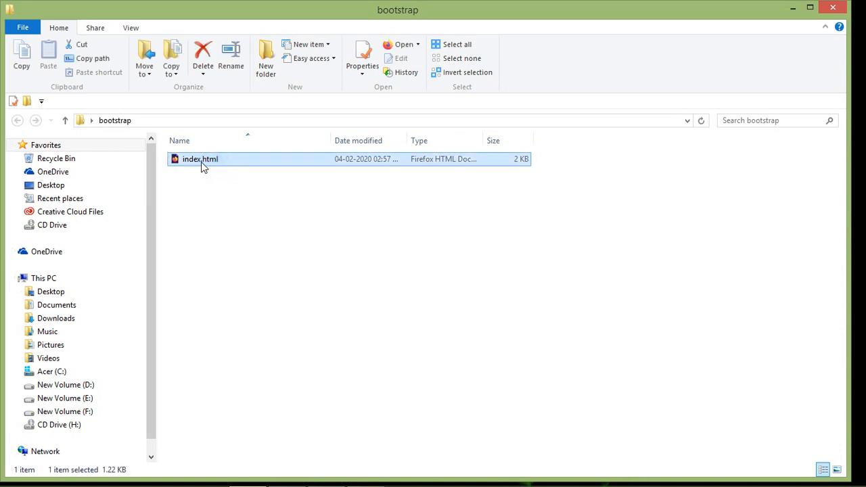
{"action": "mouse_move", "coordinate": [201, 165]}
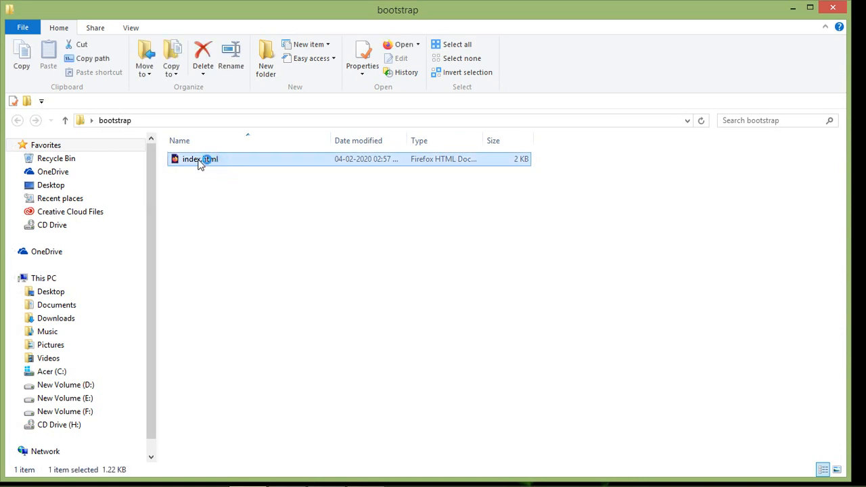
Step: Open index.html in Firefox to show the plain and blue btn-primary buttons
{"action": "double_click", "coordinate": [197, 159]}
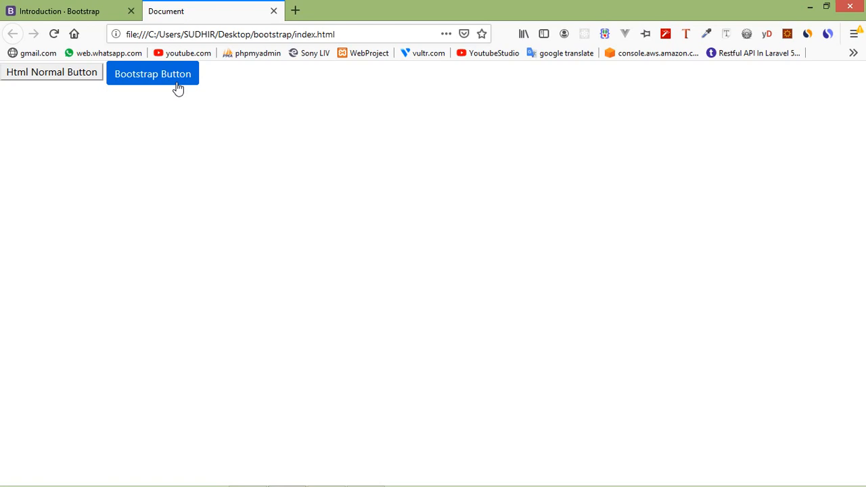